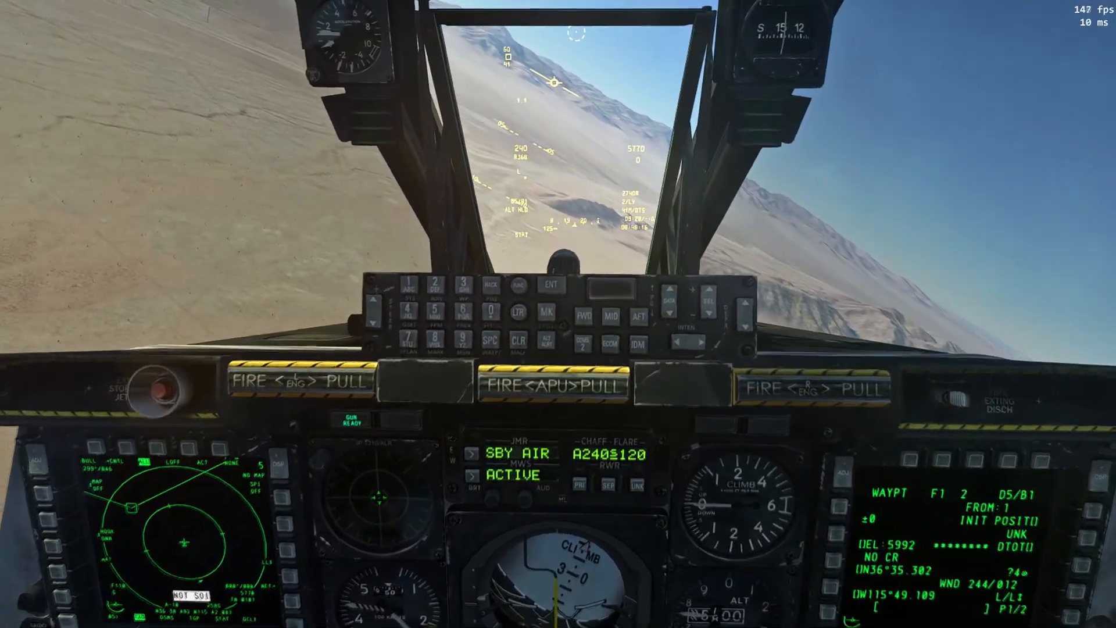
- Bring up the ReShade overlay over the A-10C cockpit with the Home hotkey
key(Home)
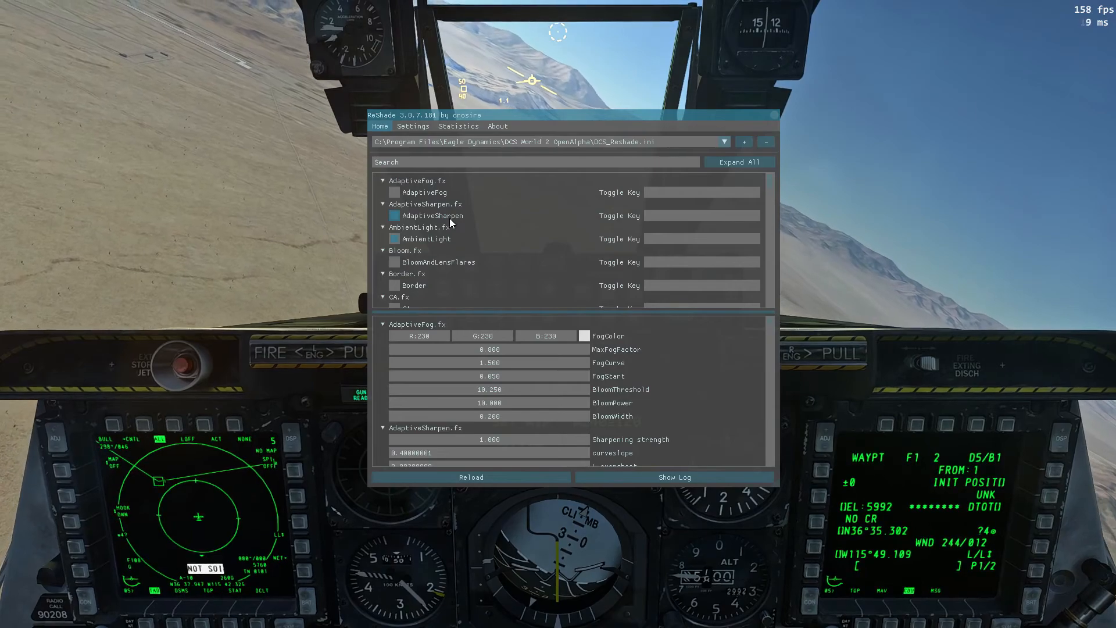
mouse_move(397, 219)
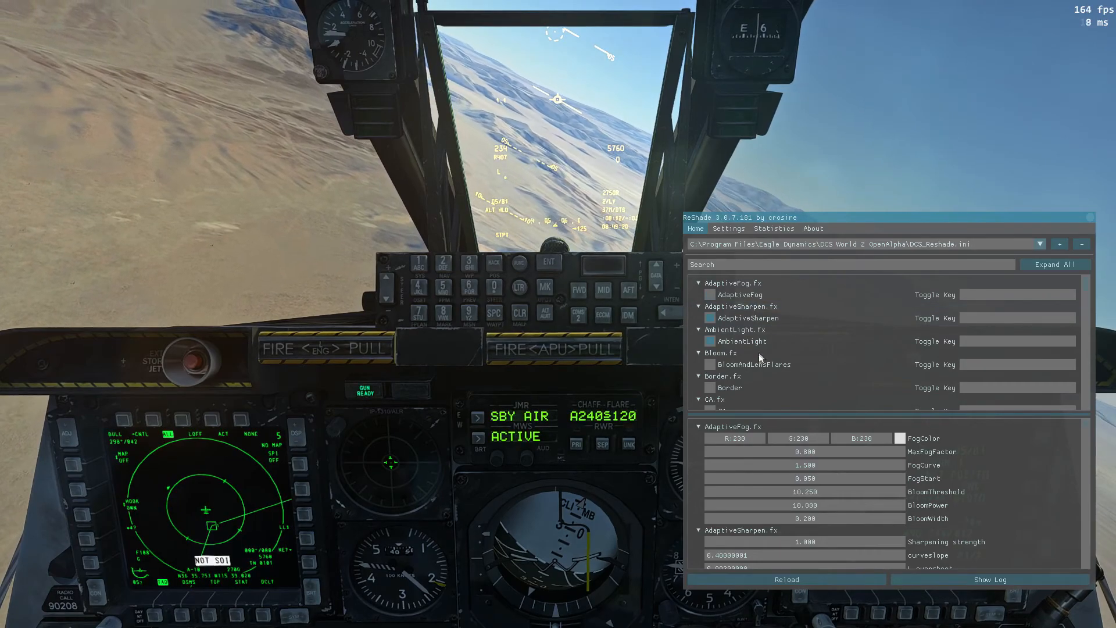
mouse_move(956, 302)
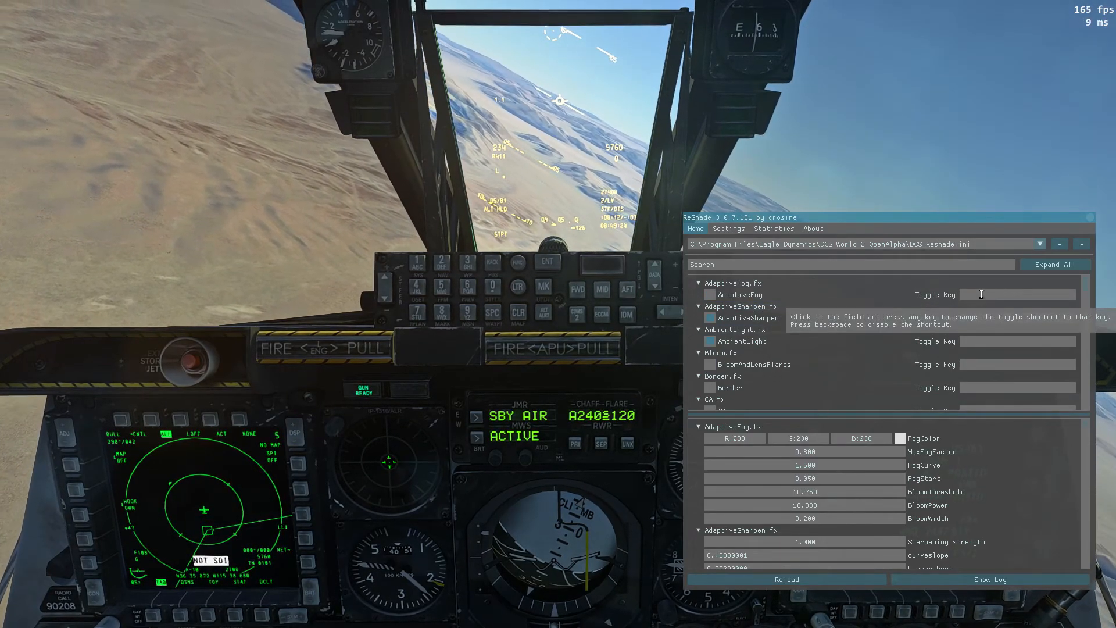
mouse_move(868, 407)
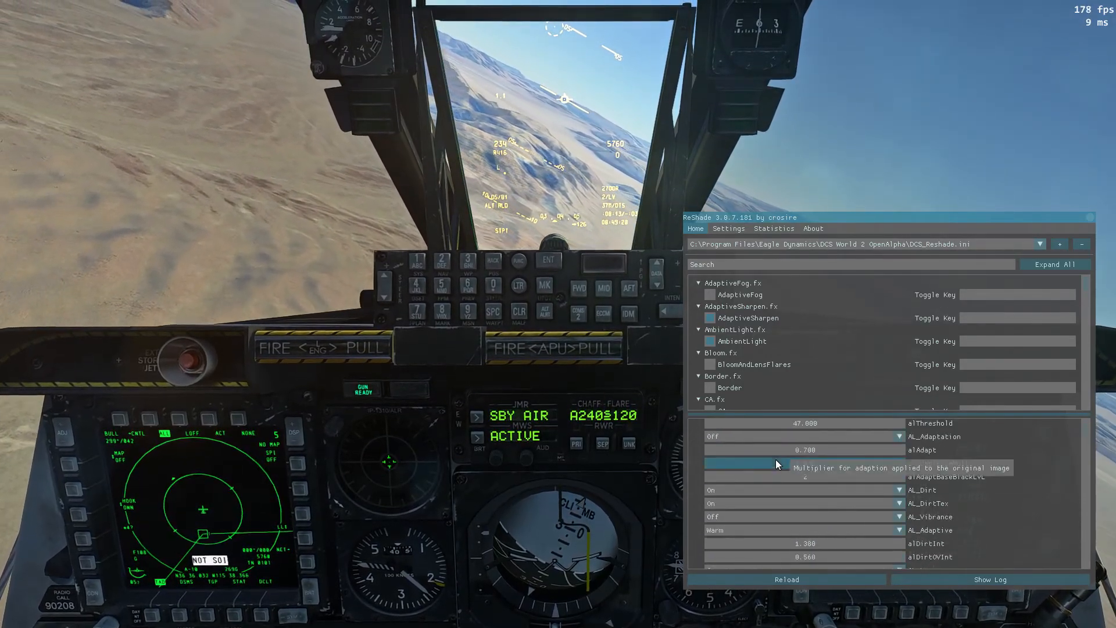
- Scroll the effects list down to Bloom, Cartoon, Clarity and ColorMatrix
scroll(down, 3)
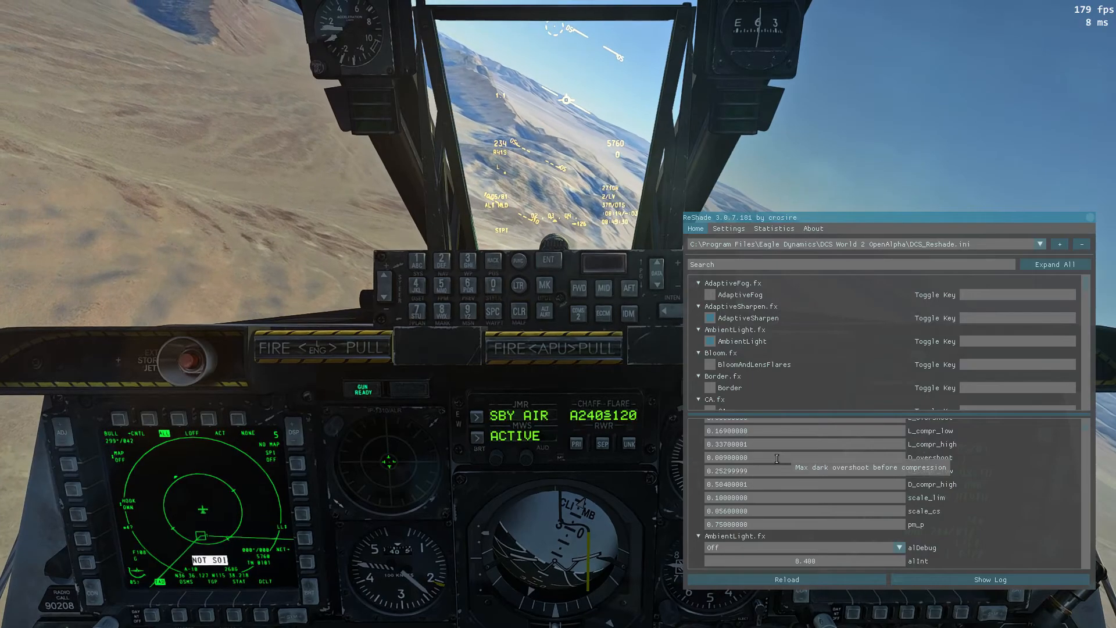
mouse_move(777, 483)
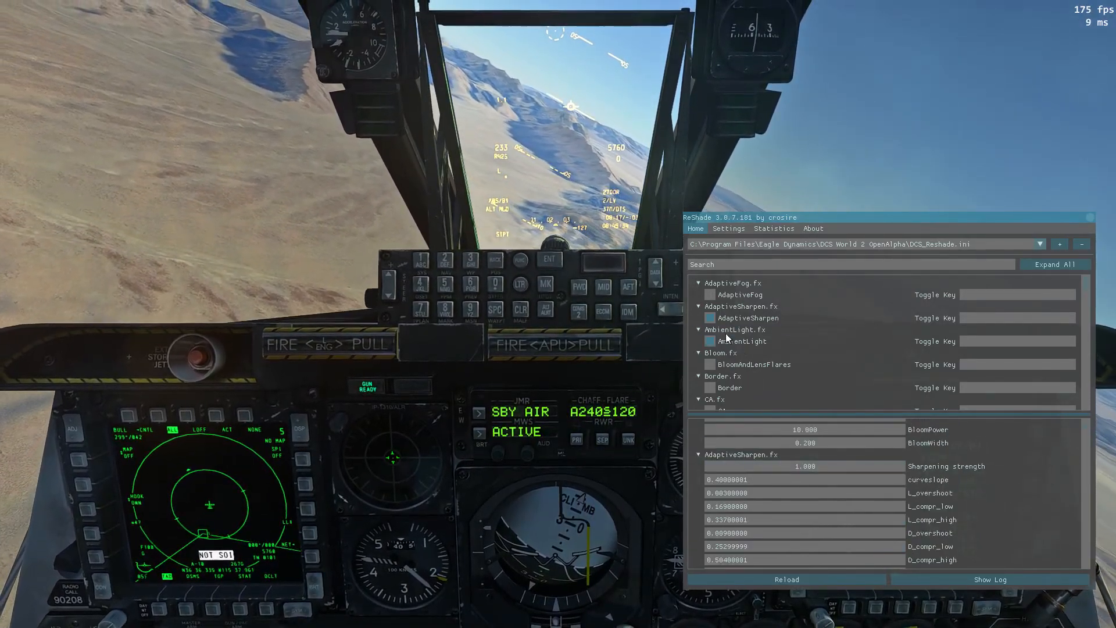
scroll(down, 3)
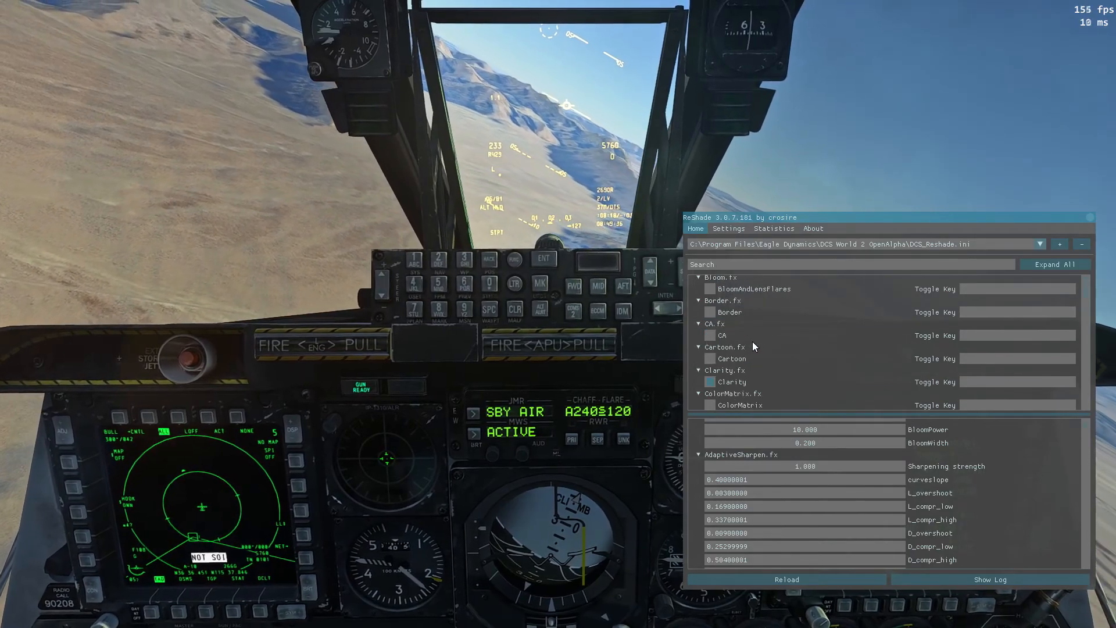
- Tick an effect checkbox to preview it on the cockpit view
click(709, 358)
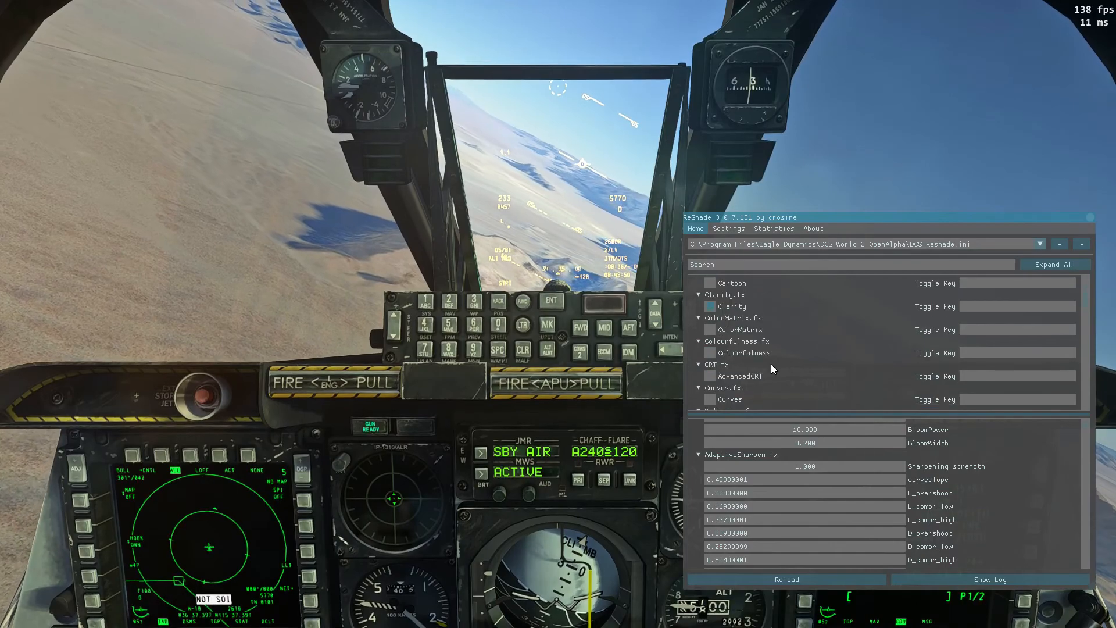
- Toggle an effect checkbox to preview it on the cockpit view
click(710, 352)
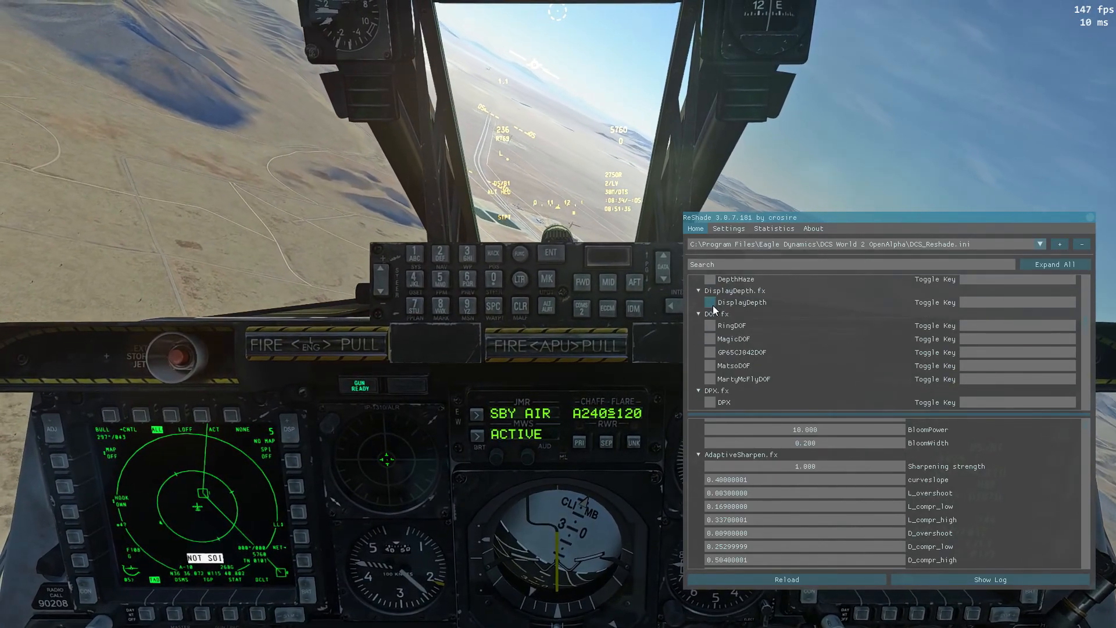
- Turn DisplayDepth off, preview GP65CJ042DOF, then try FilmGrain
click(718, 314)
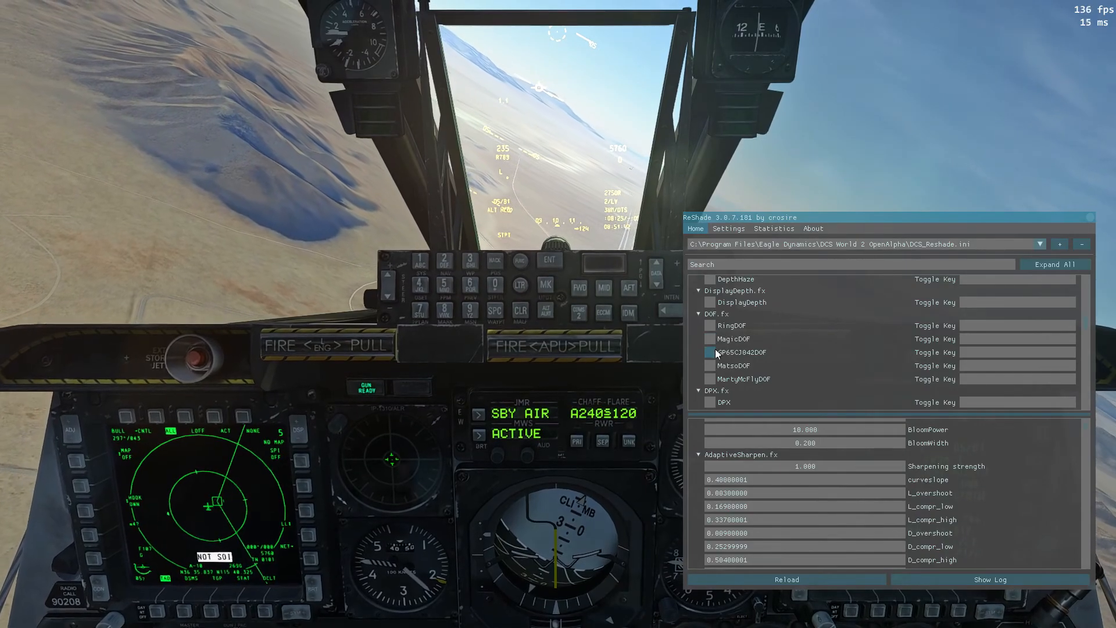
click(708, 325)
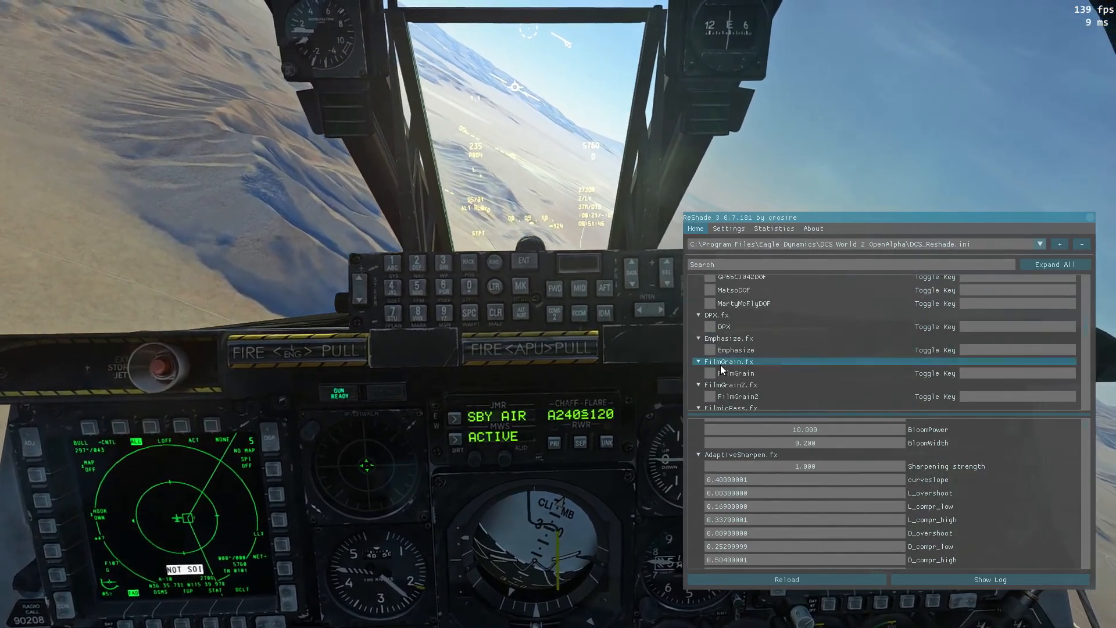
click(708, 327)
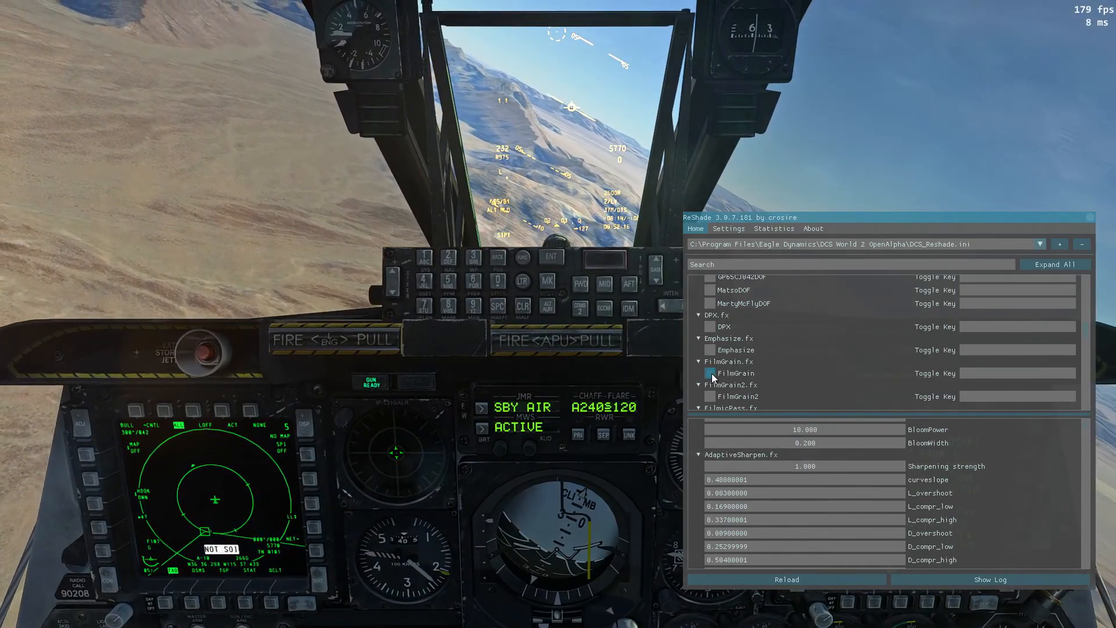
- Turn FilmGrain off and scroll to the FineSharp Mode1–Mode3 entries
click(730, 362)
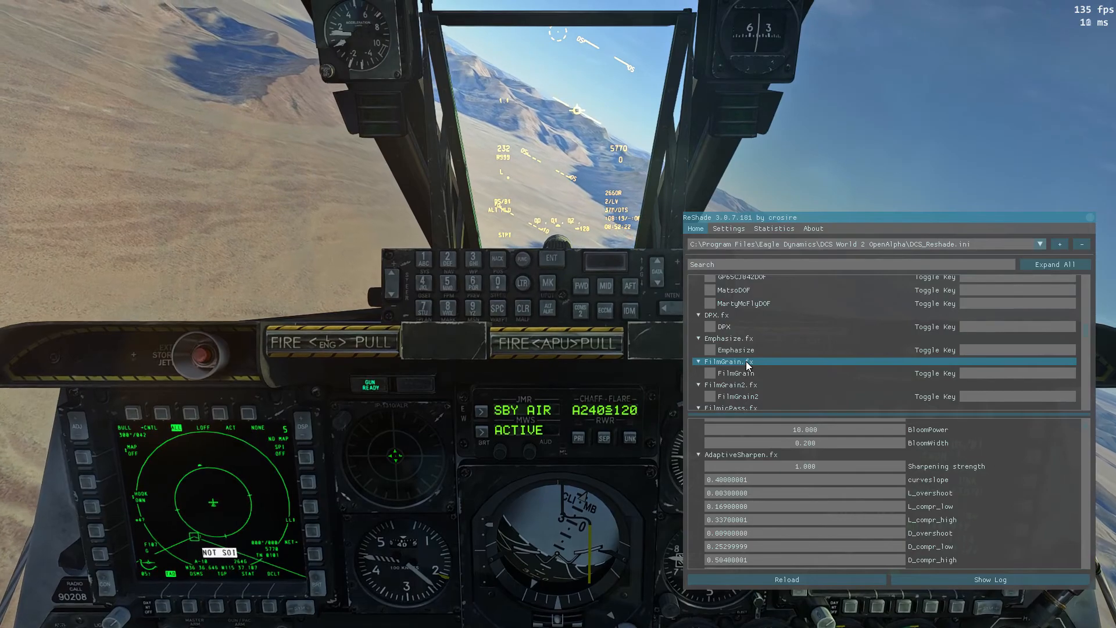
scroll(down, 3)
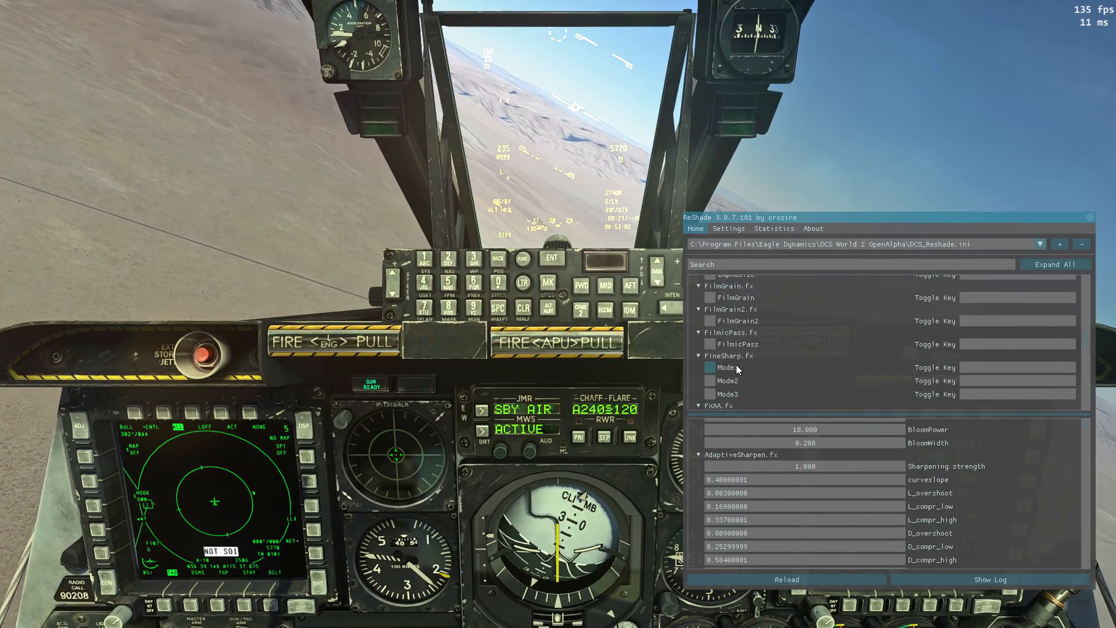
- Toggle FineSharp Mode1 and Mode2 sharpening on and off to compare them
click(729, 356)
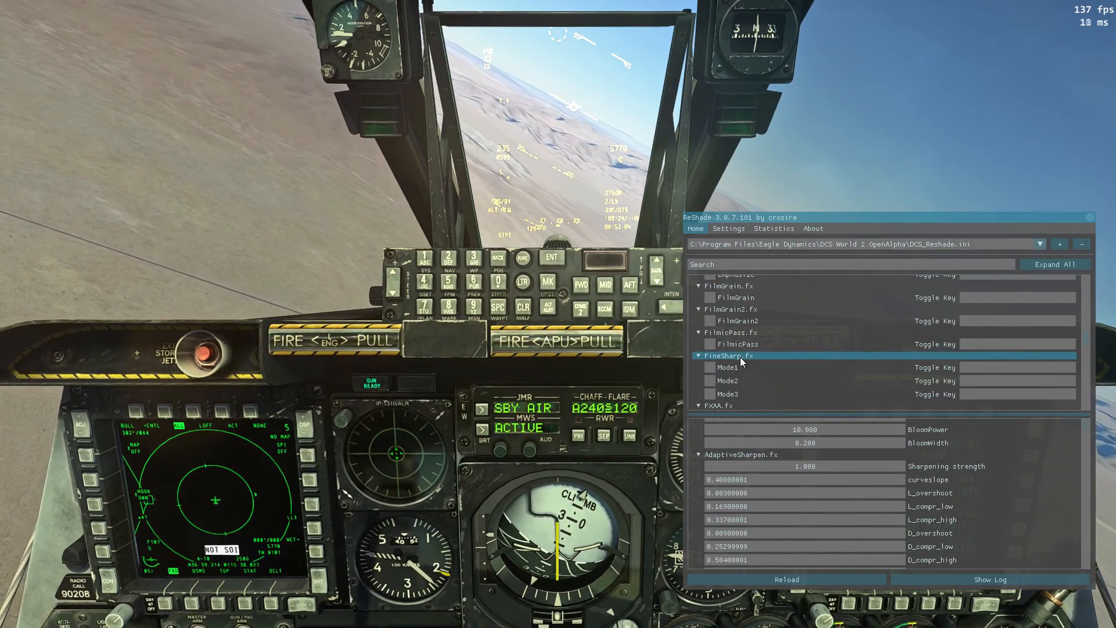
click(708, 367)
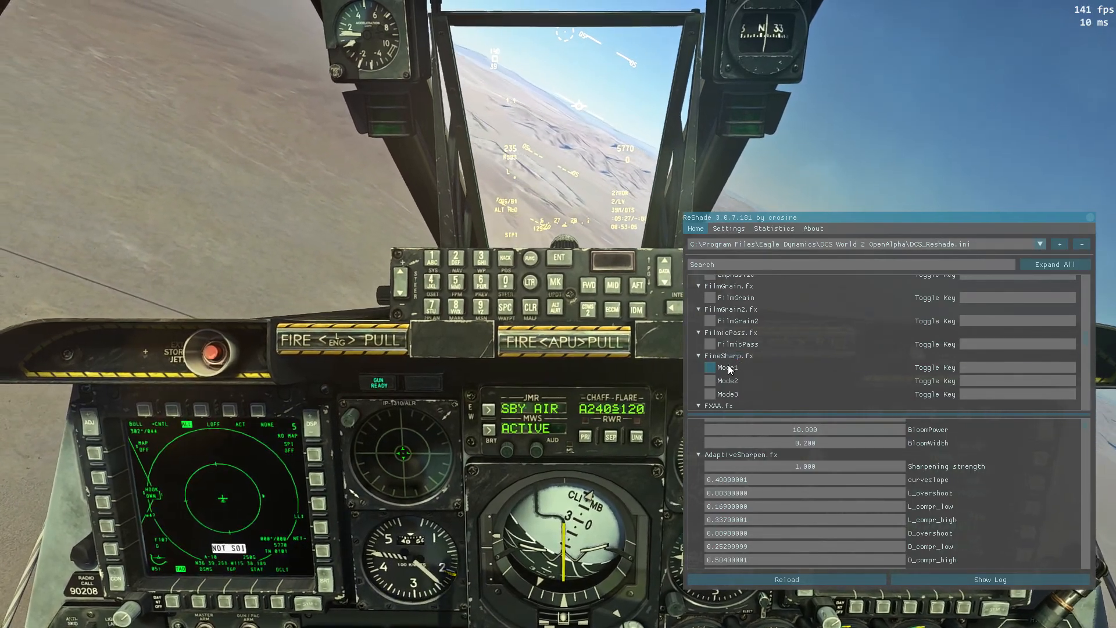
click(710, 367)
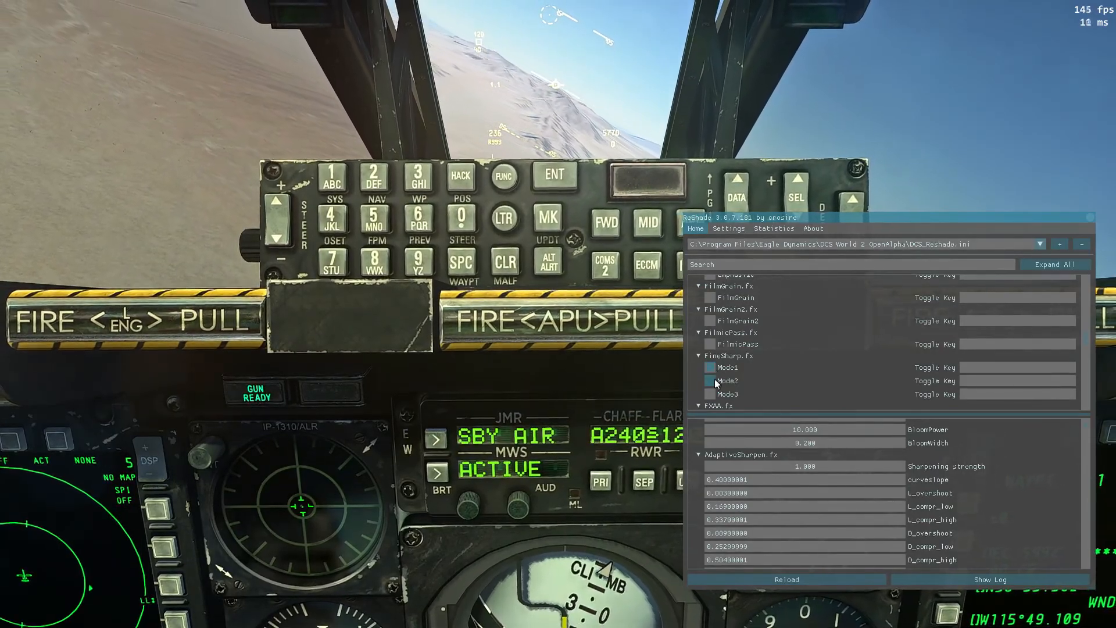
click(708, 394)
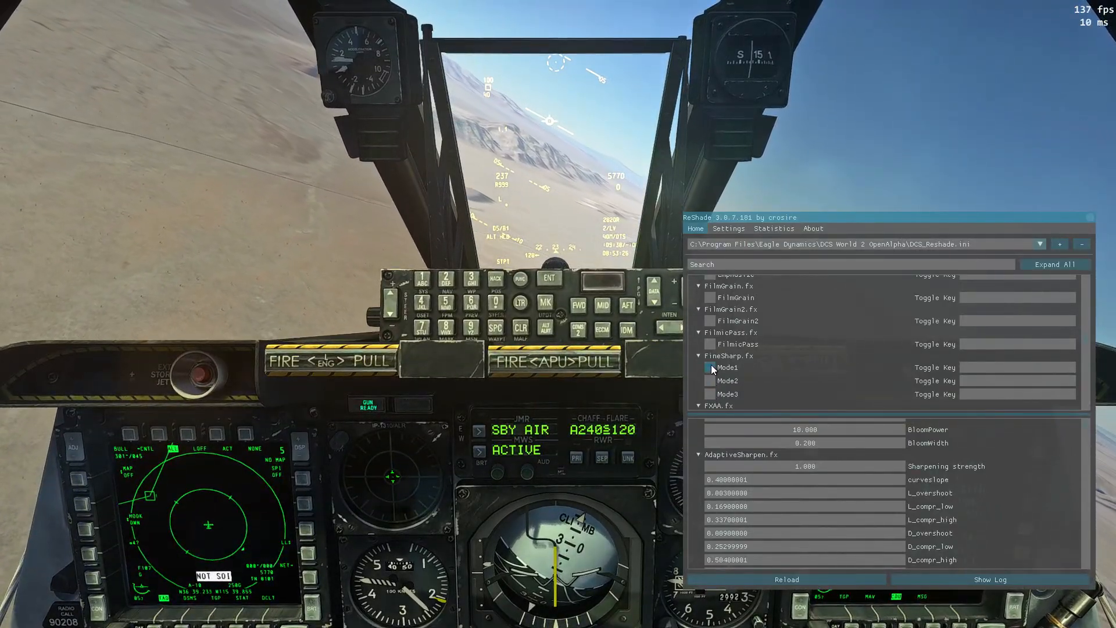
click(707, 394)
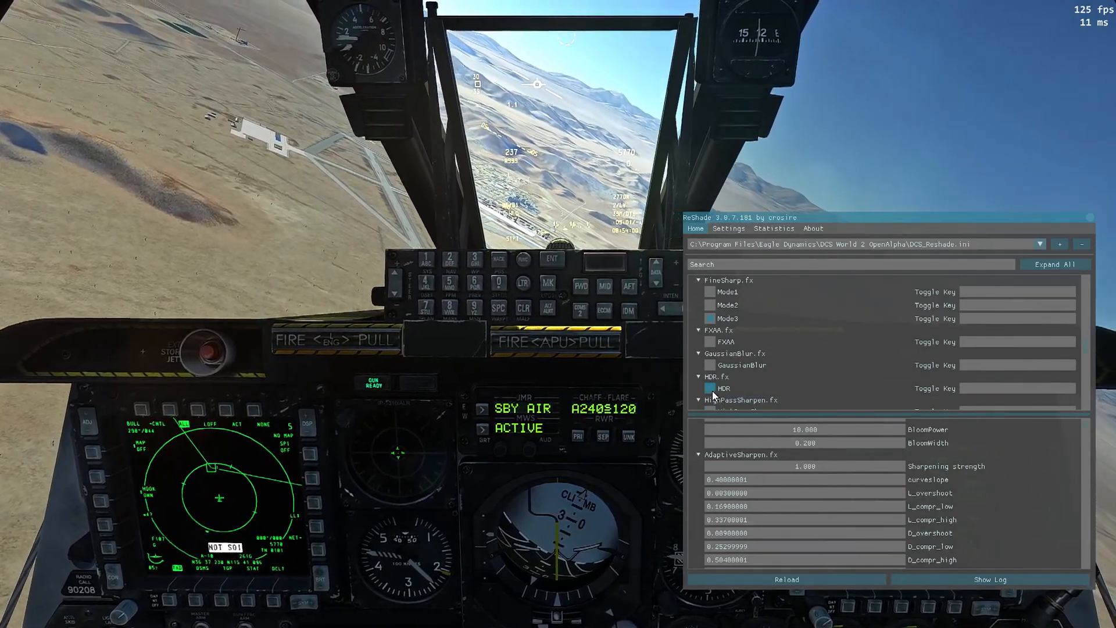
- Scroll down and toggle the HQ4X and HighPassSharp effects
scroll(down, 3)
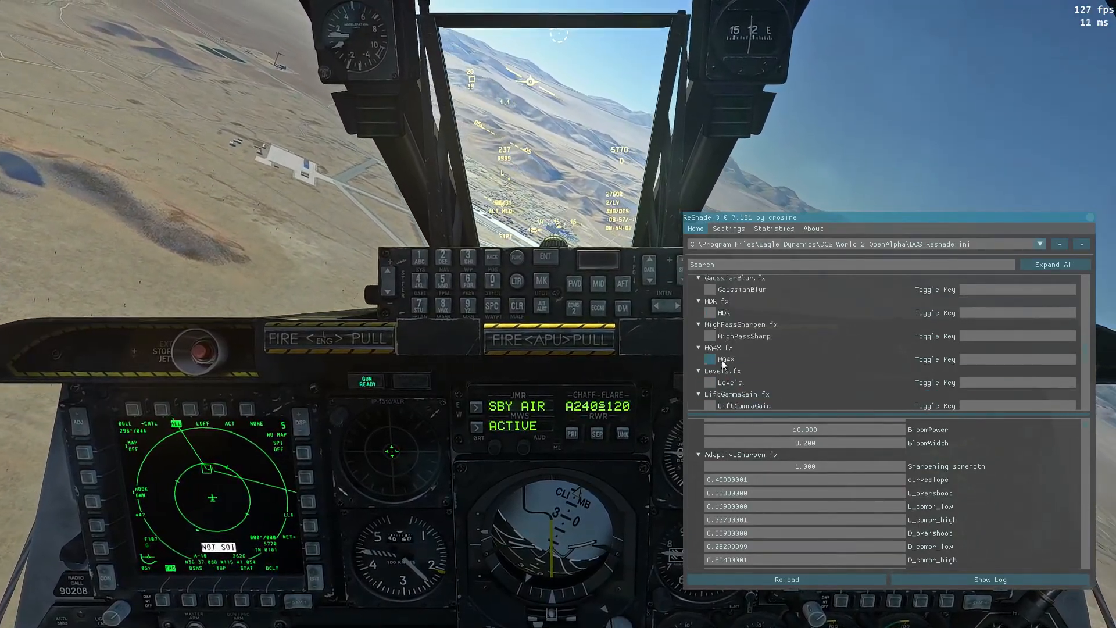
click(710, 336)
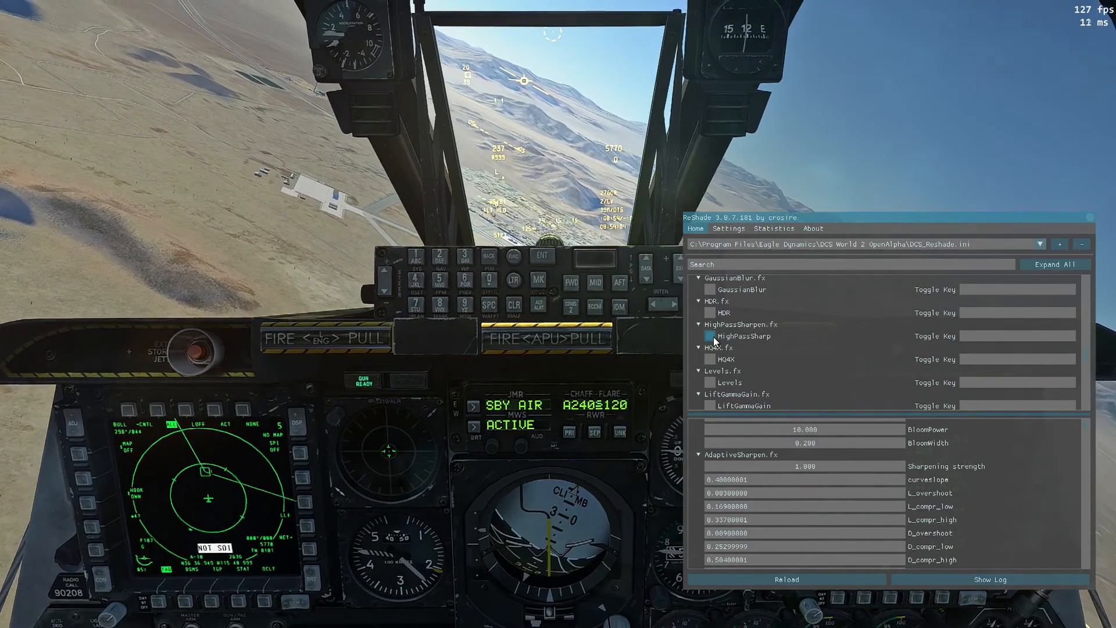
click(710, 336)
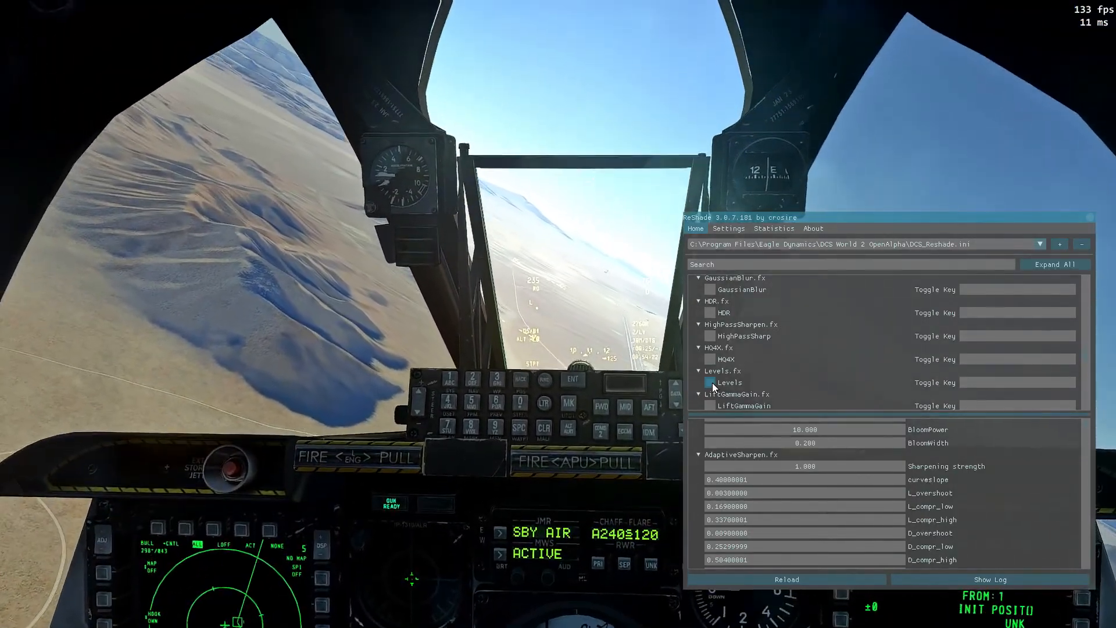
- Toggle LiftGammaGain twice and scroll down to the LightDoF variants and LumaSharpen
scroll(down, 3)
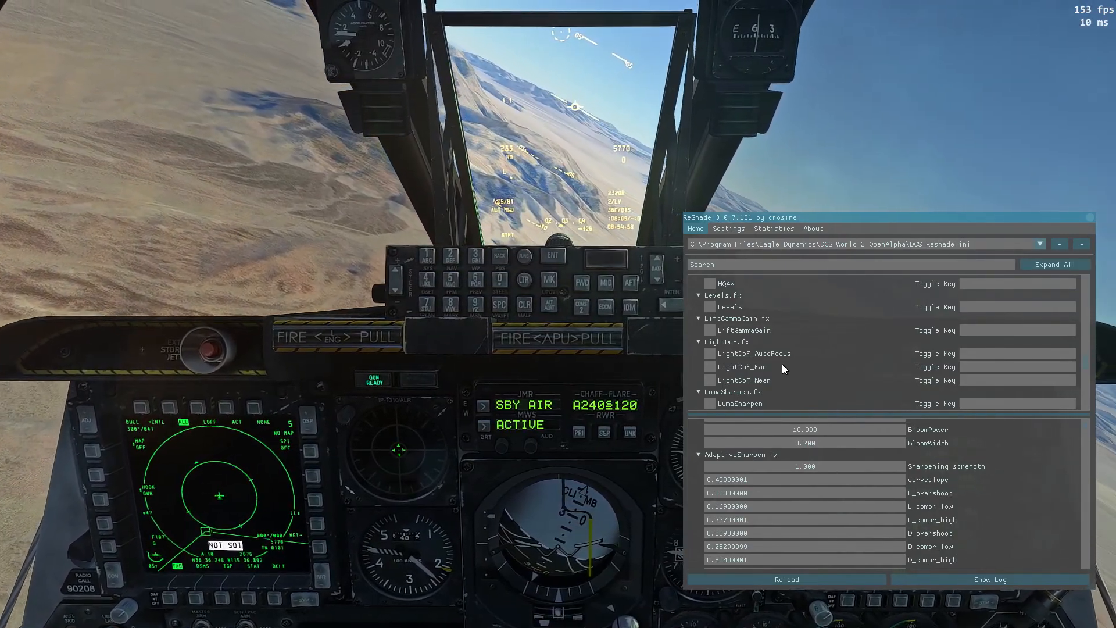
click(709, 329)
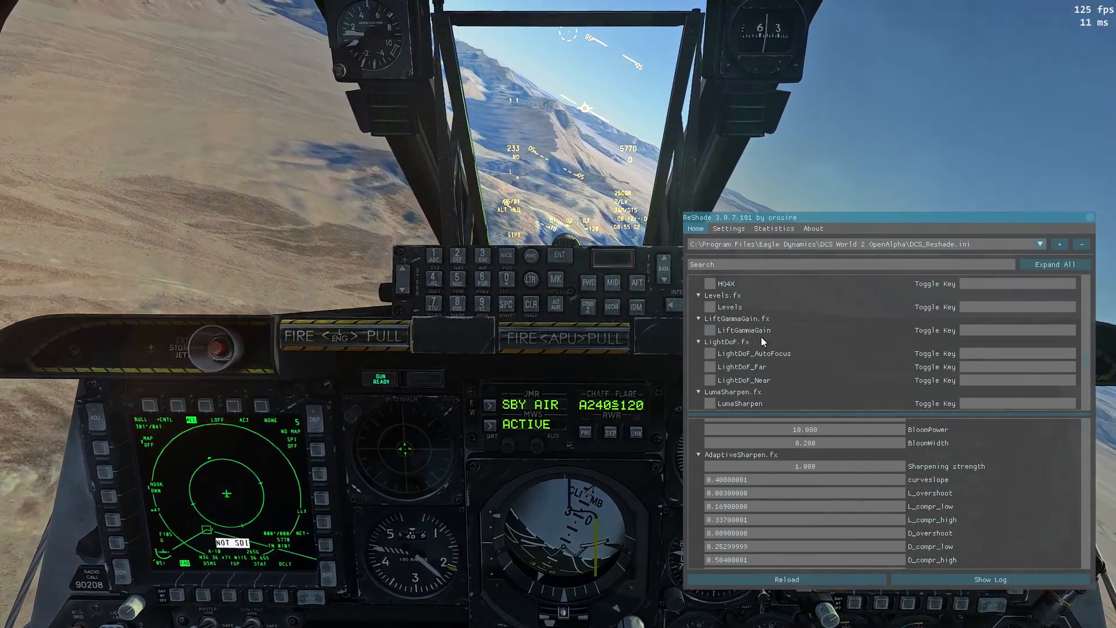
click(709, 329)
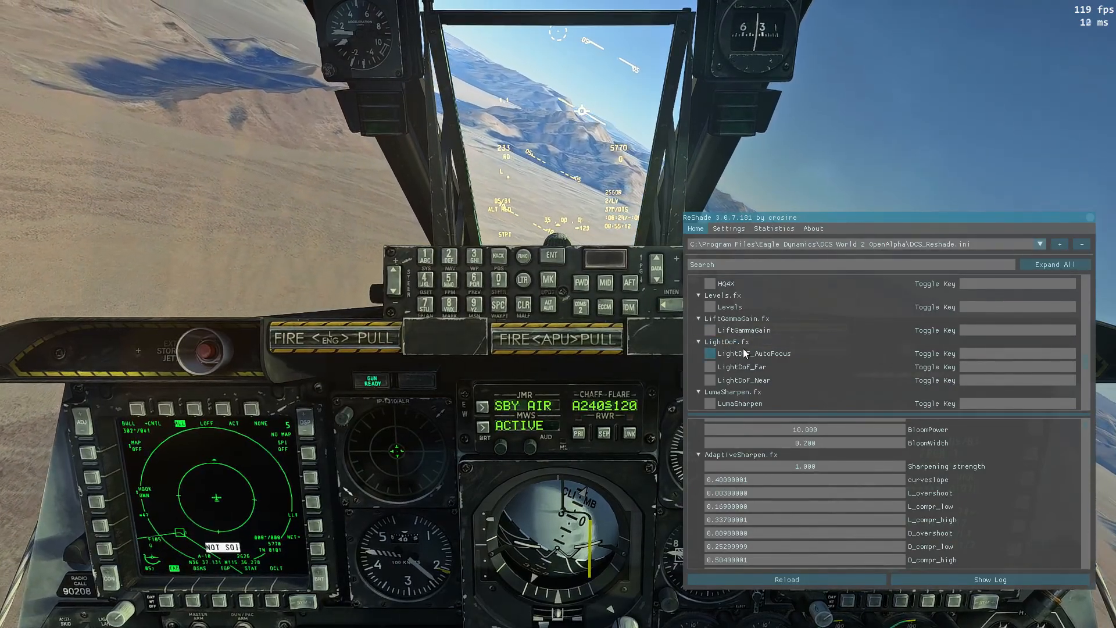
scroll(down, 3)
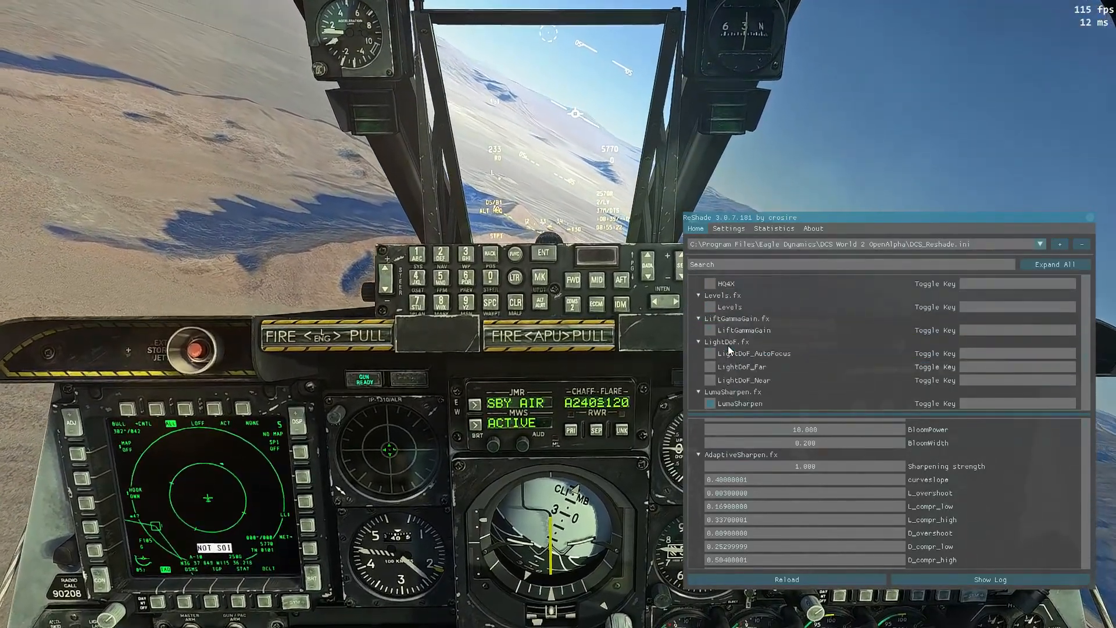
- Toggle Monochrome and MotionBlur, then scroll on to ReflectiveBumpmapping, SMAA and Technicolor
scroll(down, 3)
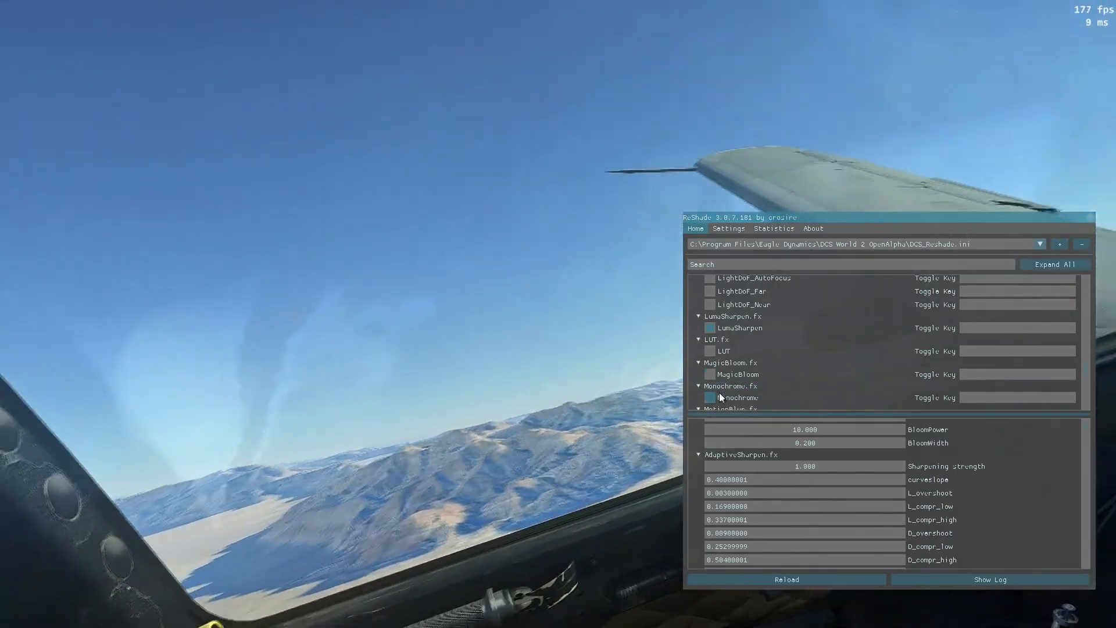
click(710, 397)
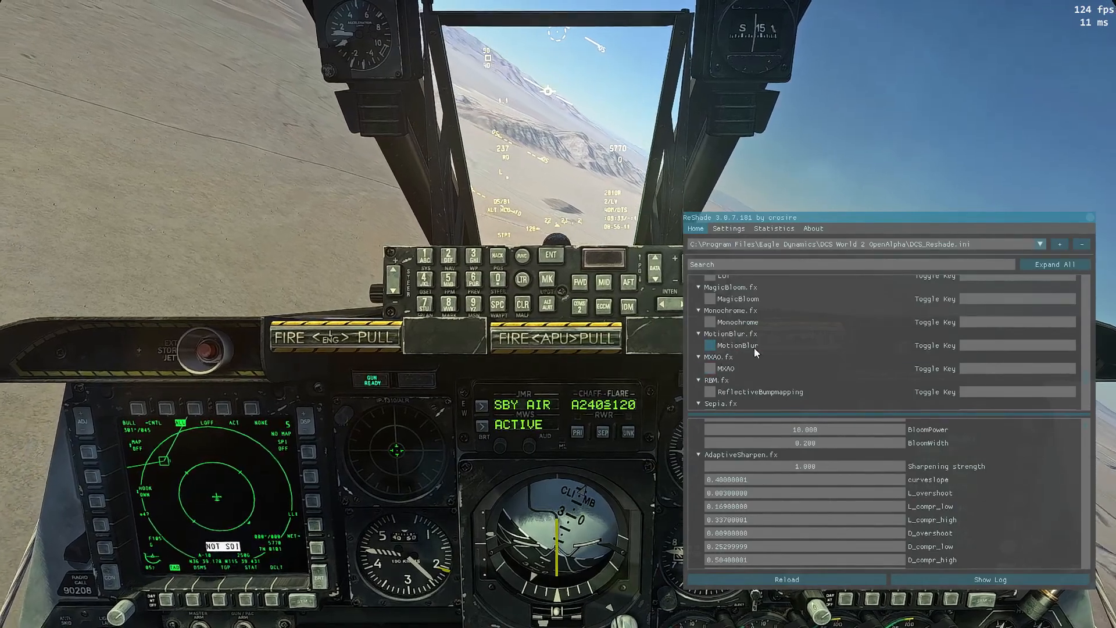
click(710, 368)
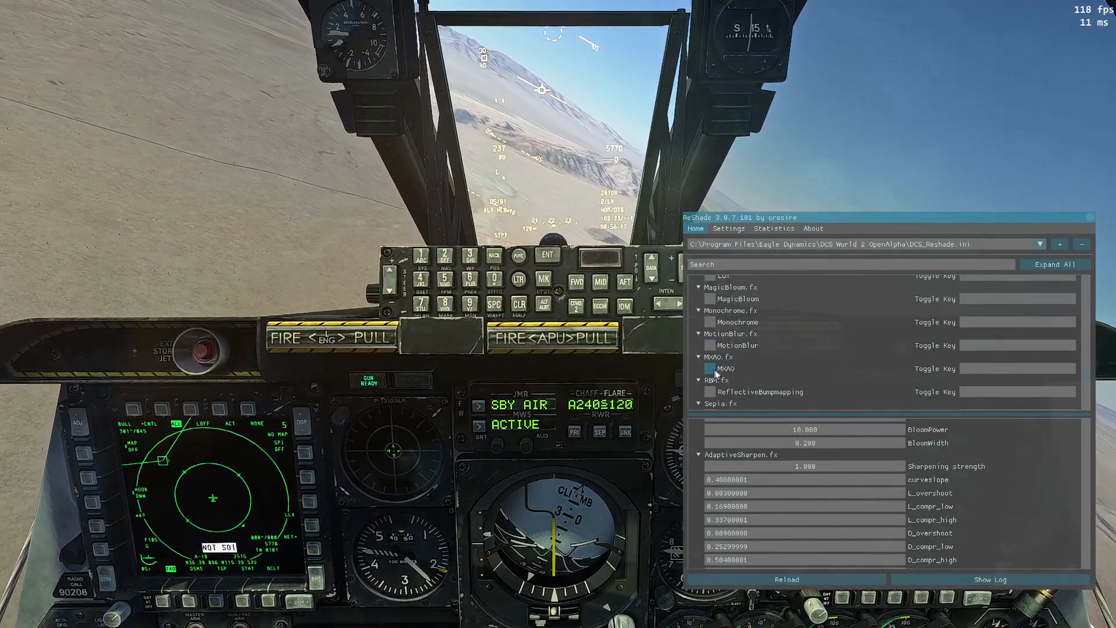
scroll(down, 3)
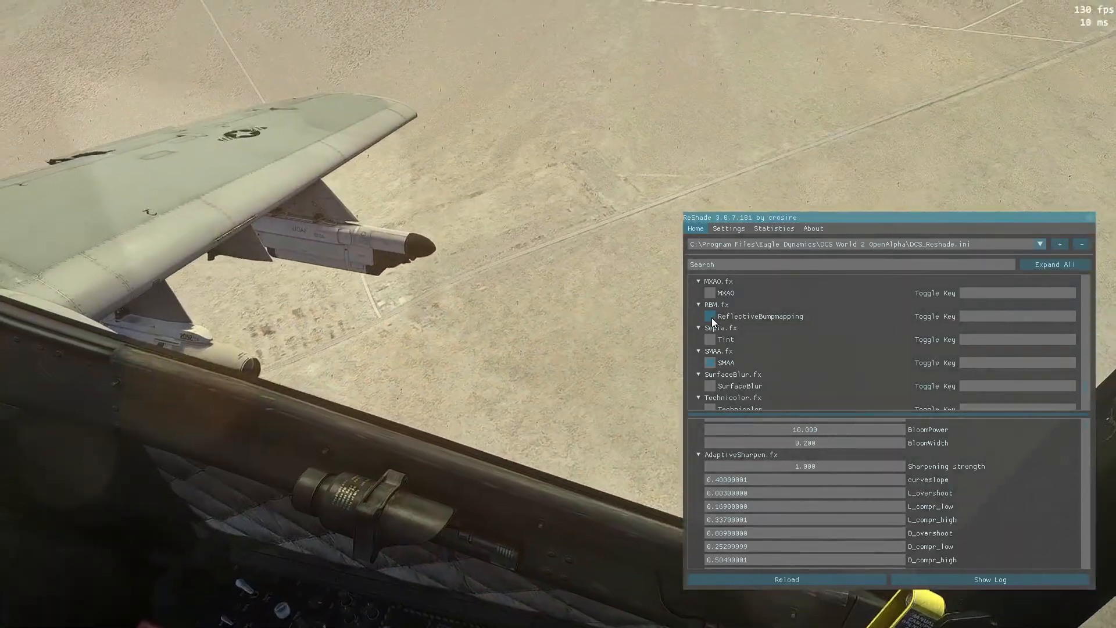
- Turn ReflectiveBumpmapping off and tick the Technicolor checkbox
click(710, 317)
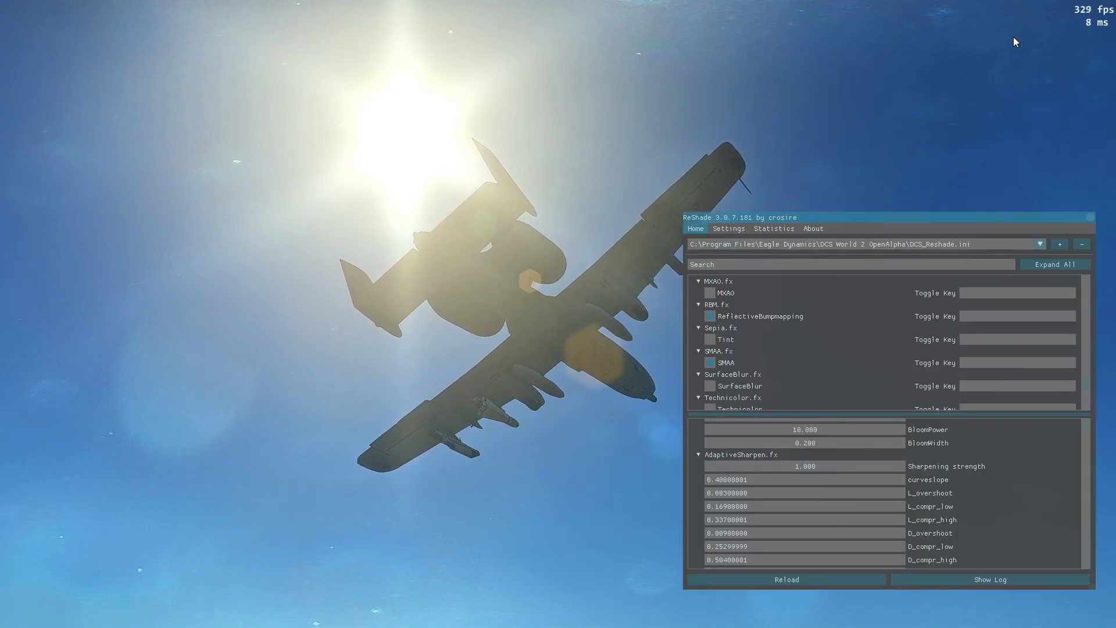
click(709, 362)
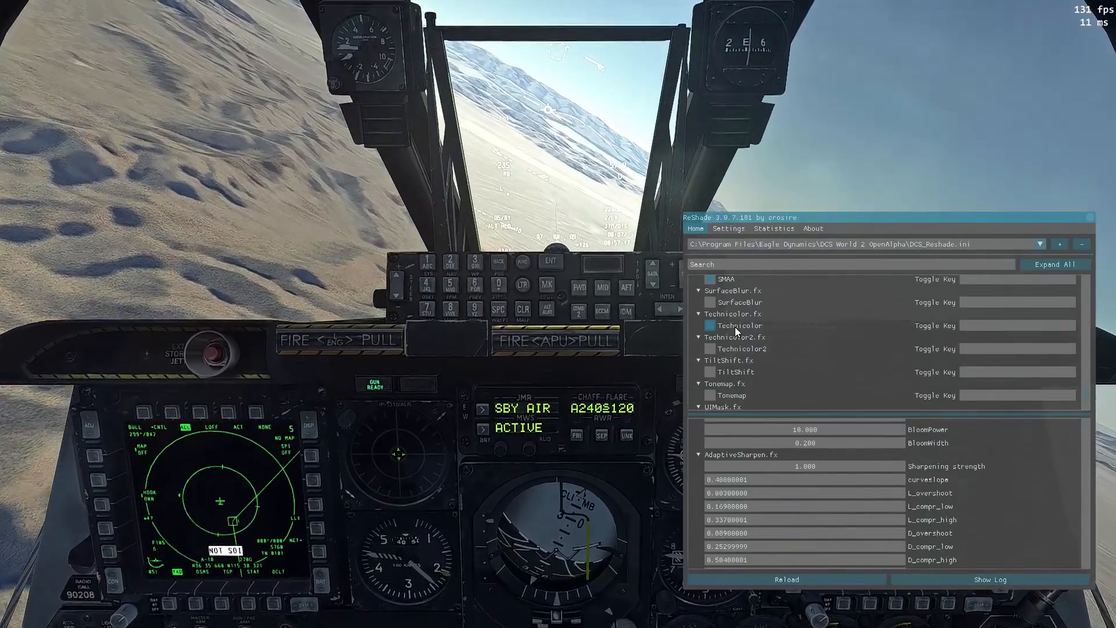
- Untick Technicolor and tick Tonemap in the ReShade effect list
click(710, 348)
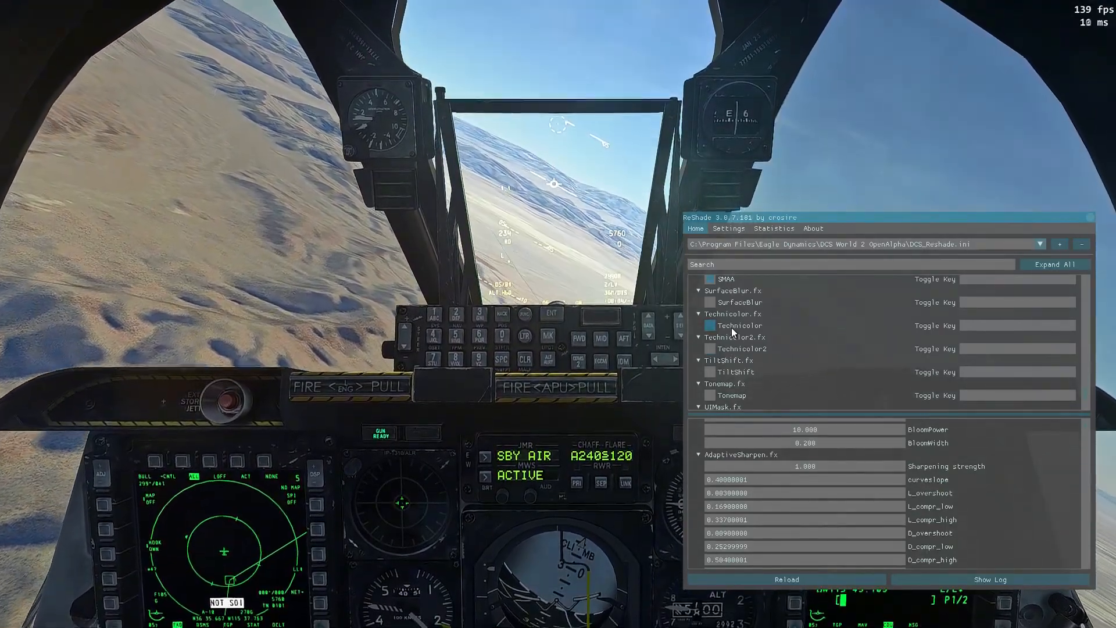
click(710, 371)
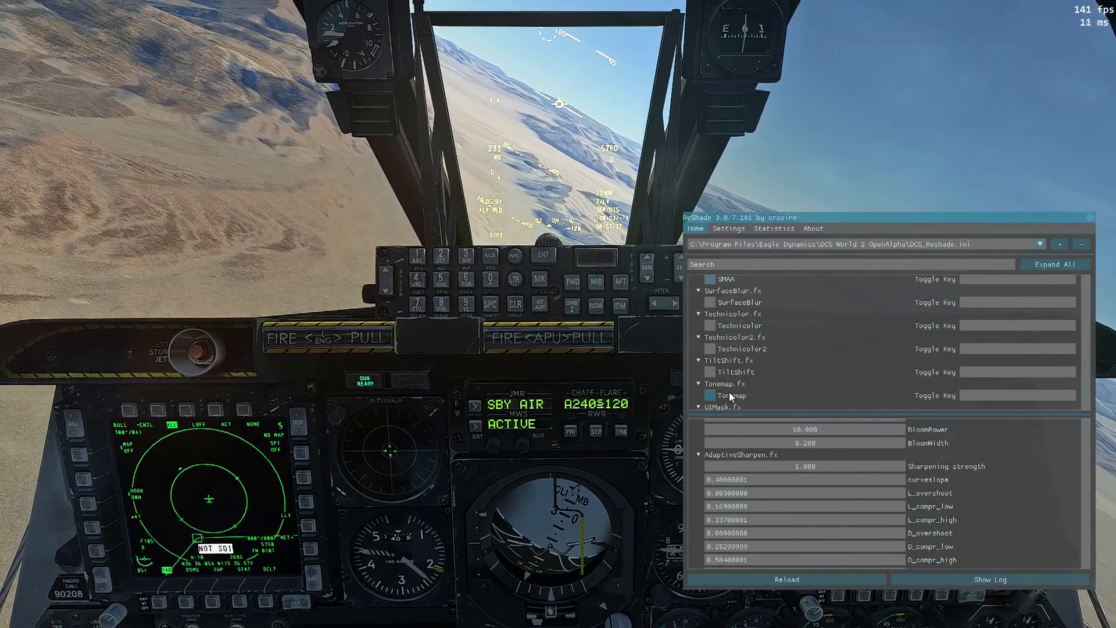
- Scroll down to UIMask, Vibrance and Vignette, then switch on Vibrance
scroll(down, 3)
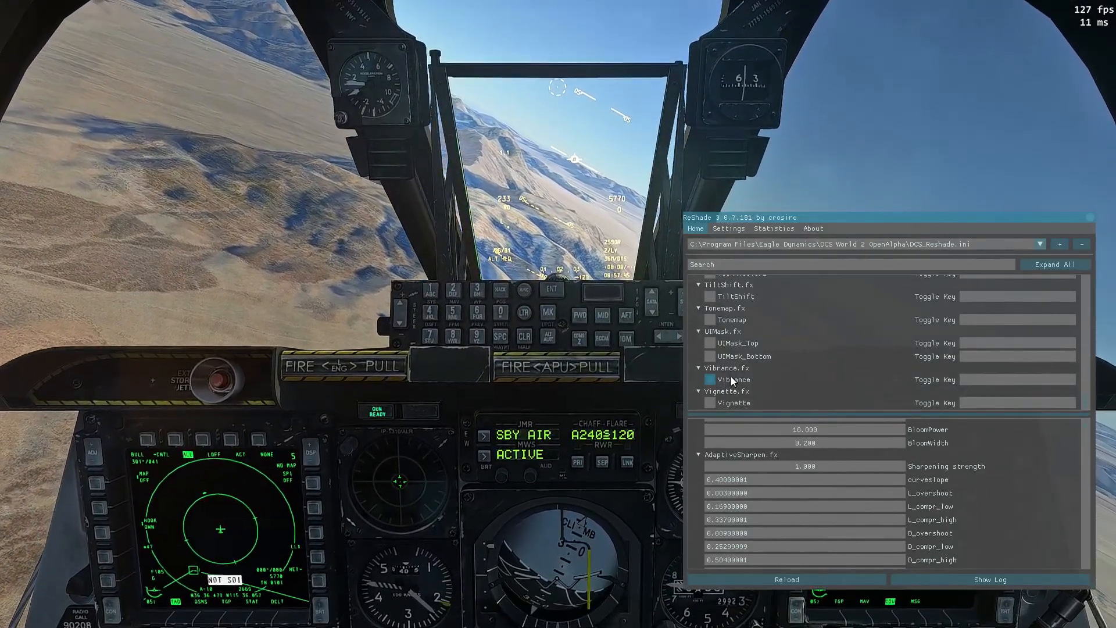
click(710, 378)
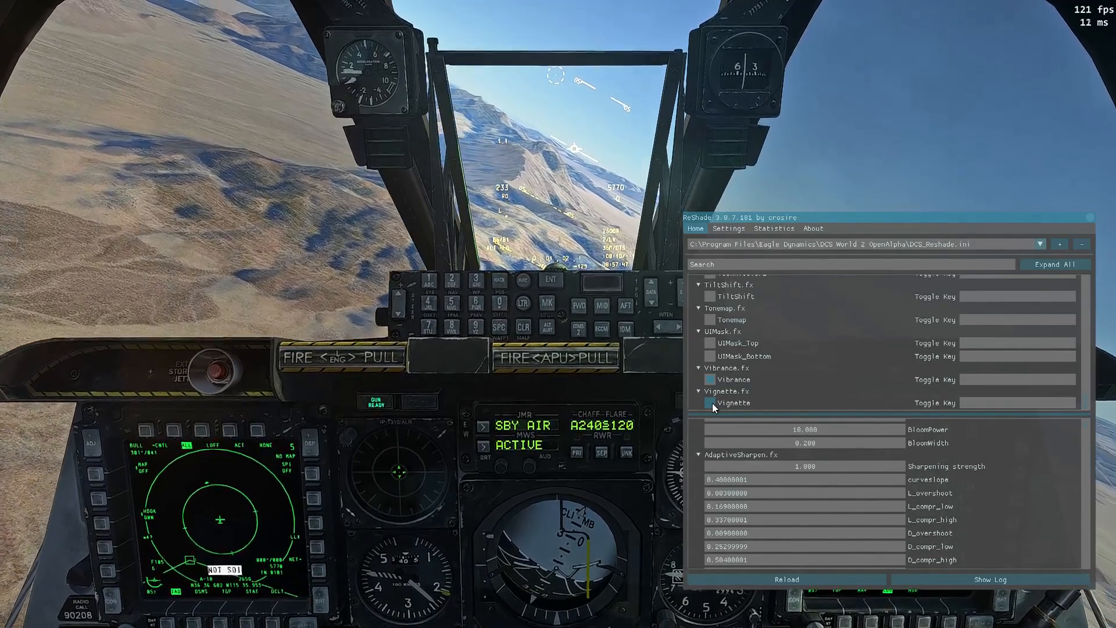